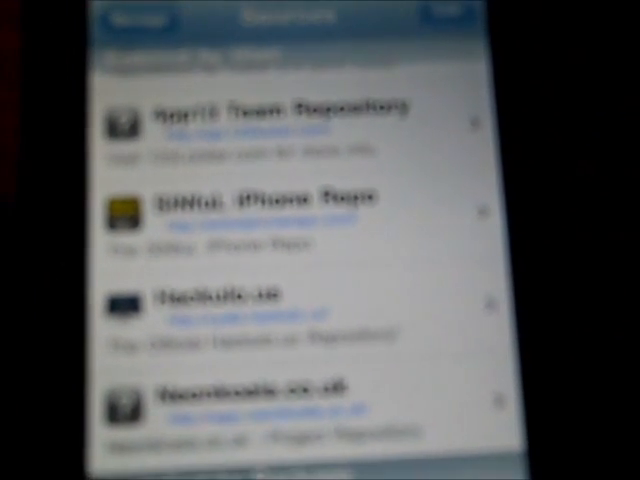
Scroll the Cydia sources list past the 4pp13 Team and SiNfuL iPhone repositories.
scroll("down", 3)
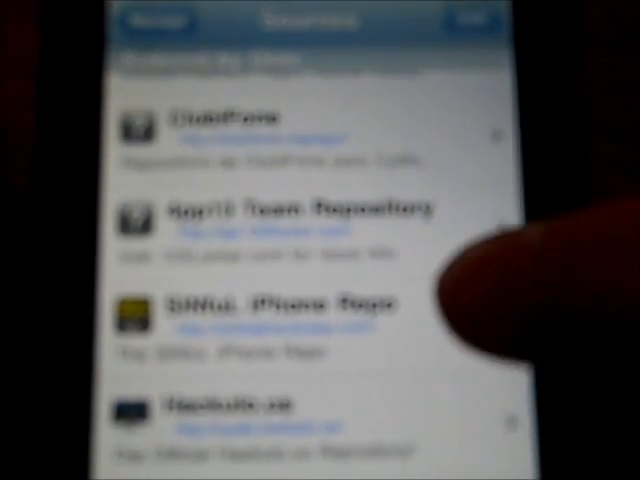
scroll("down", 3)
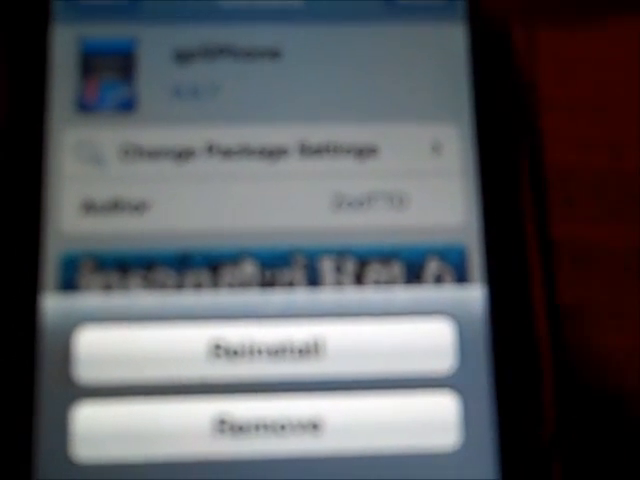
left_click(256, 348)
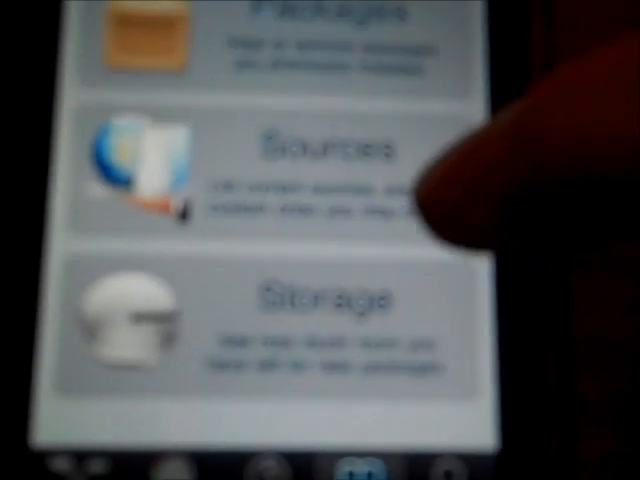
Open the 4pp13 Team repo and browse down to GBA ROMs Package 1.
left_click(320, 160)
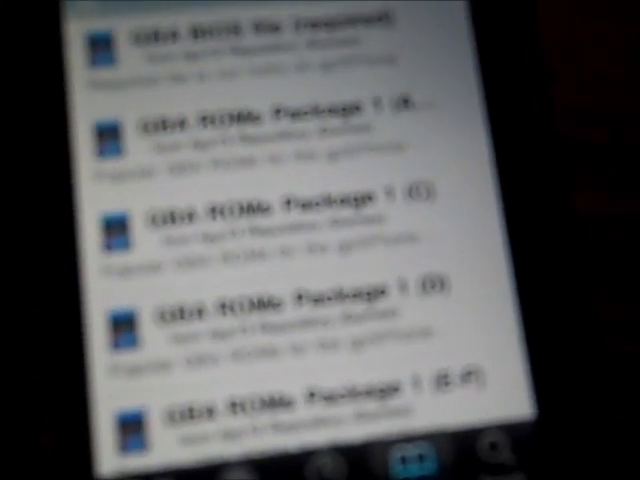
scroll("down", 3)
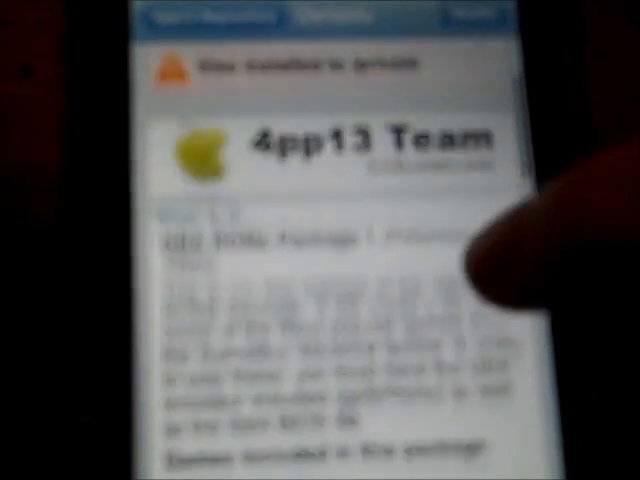
scroll("down", 3)
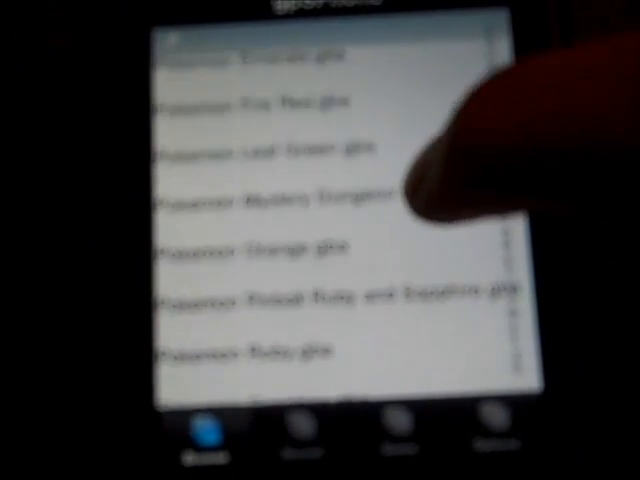
Launch a Pokemon .gba file from gpSPhone's ROM list.
scroll("down", 3)
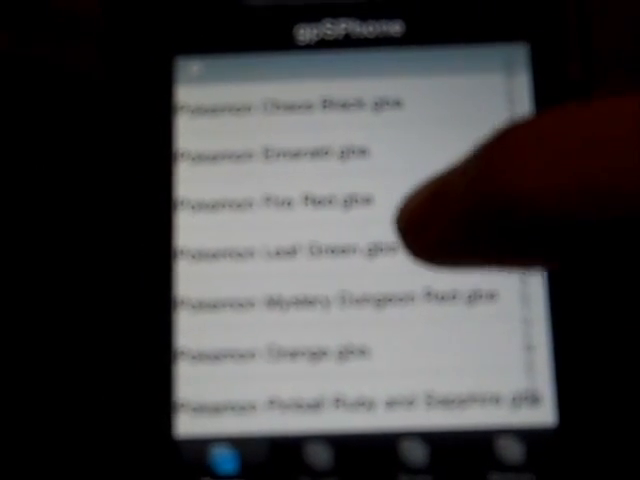
left_click(290, 244)
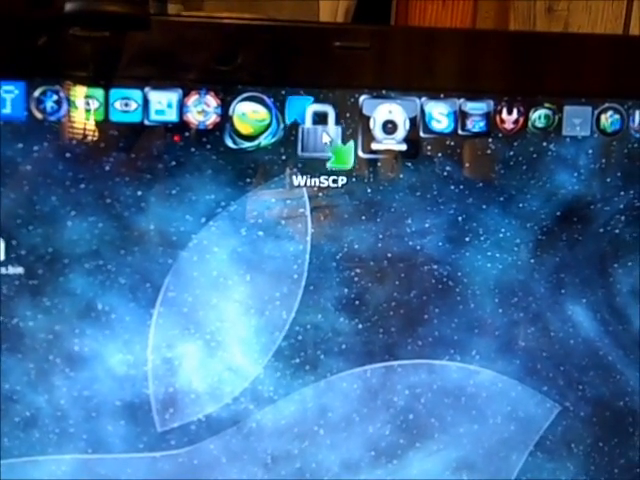
Launch WinSCP from the Dock to transfer files to the iPod.
left_click(316, 120)
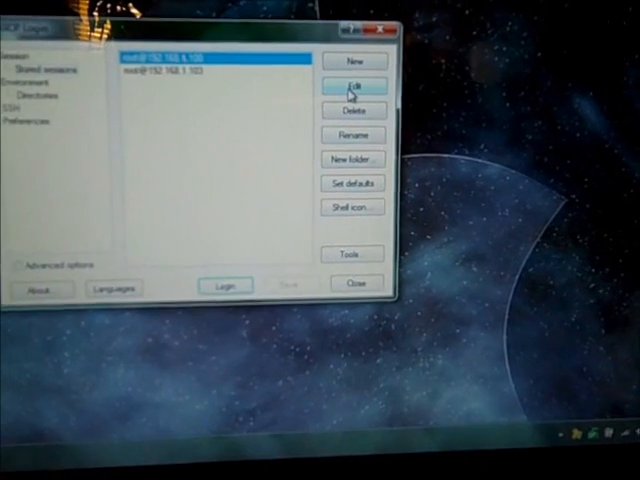
Fill the login with host 192.168.1.100, user root and its password over SFTP.
left_click(352, 84)
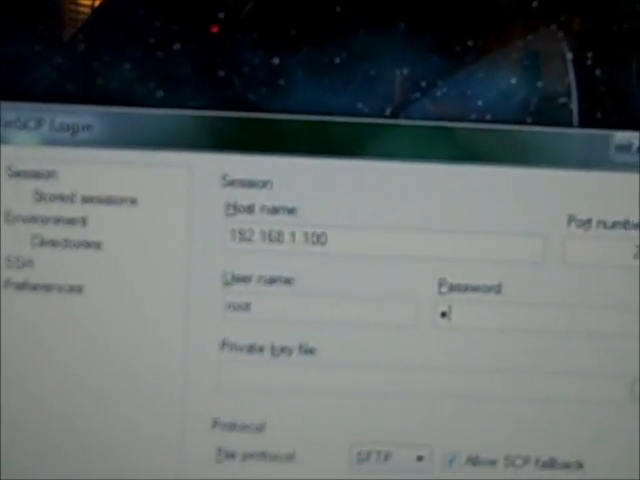
type("x")
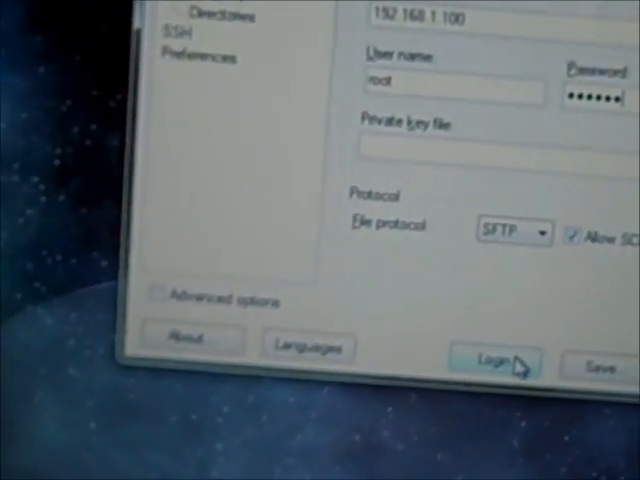
Log in to the iPod and browse the remote /private/var folders.
left_click(492, 360)
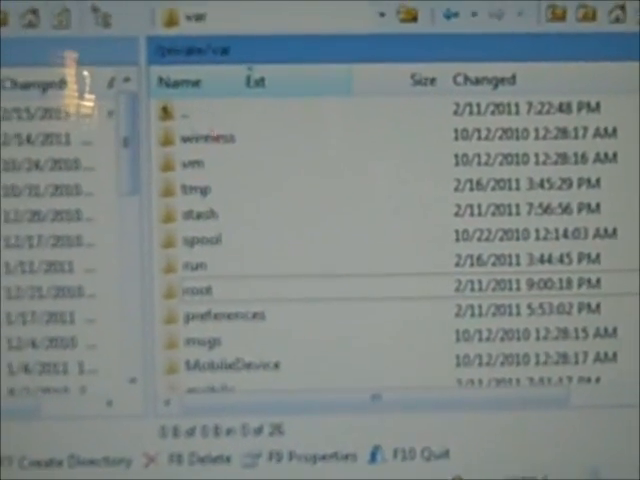
scroll("down", 3)
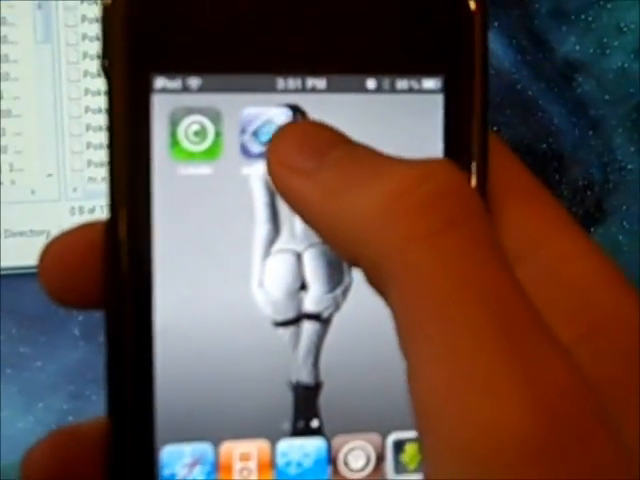
Start a Pokémon ROM in gpSPhone, choosing an orientation and sound option.
left_click(268, 136)
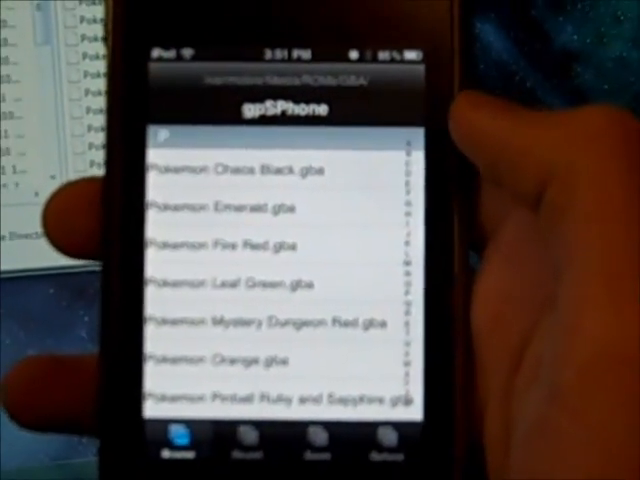
scroll("down", 3)
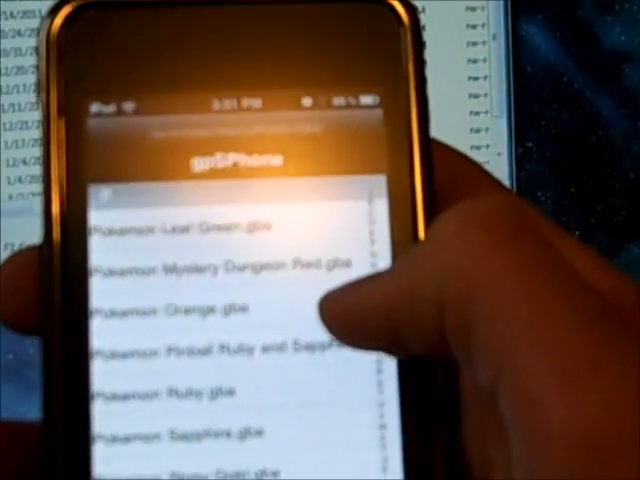
scroll("down", 3)
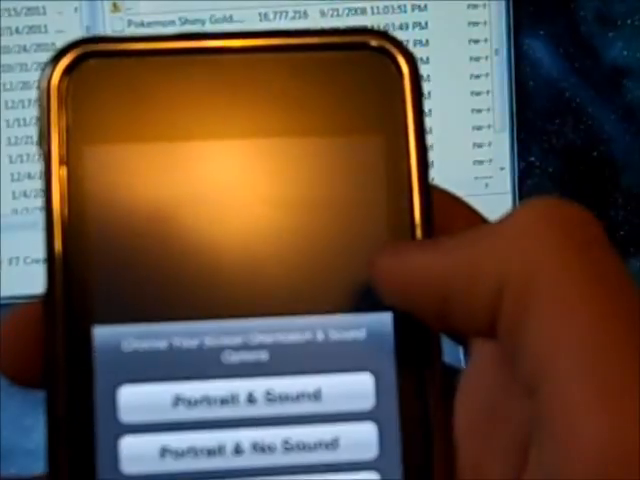
left_click(232, 396)
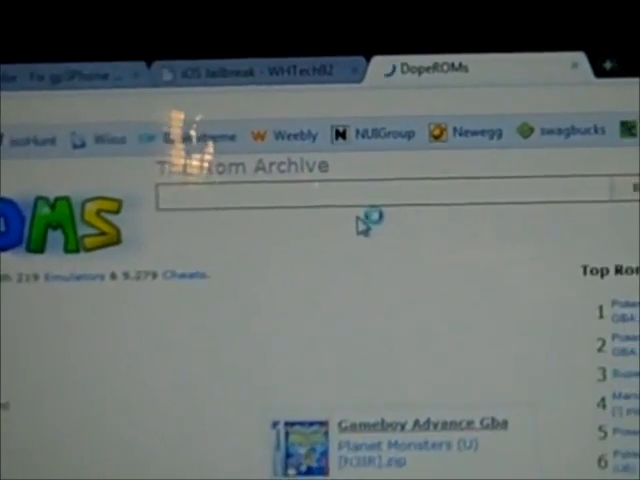
Scroll the DopeROMs archive through the Top Roms list and Gameboy Advance section.
scroll("down", 3)
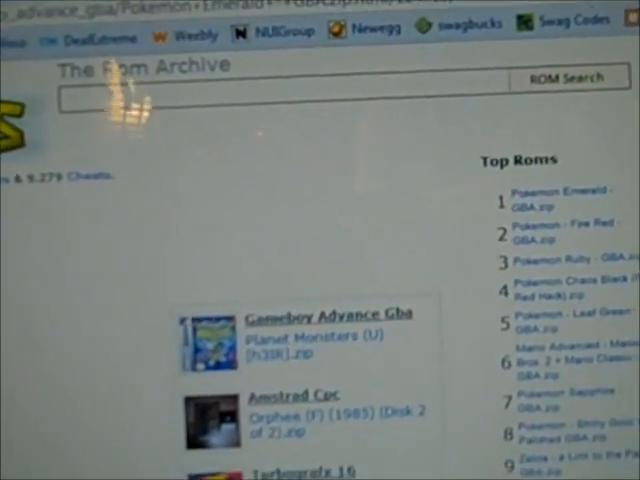
scroll("down", 3)
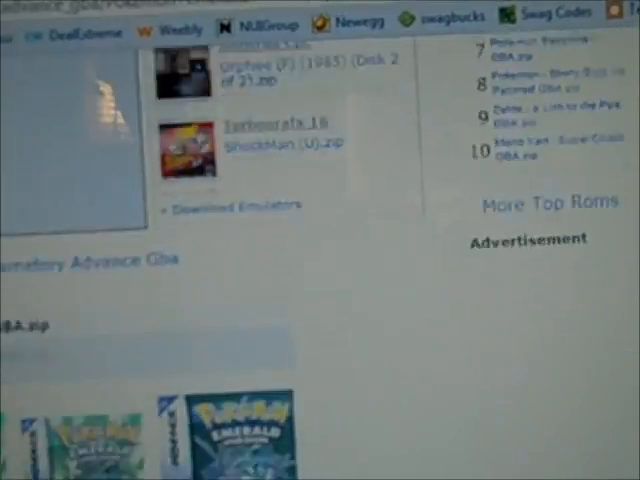